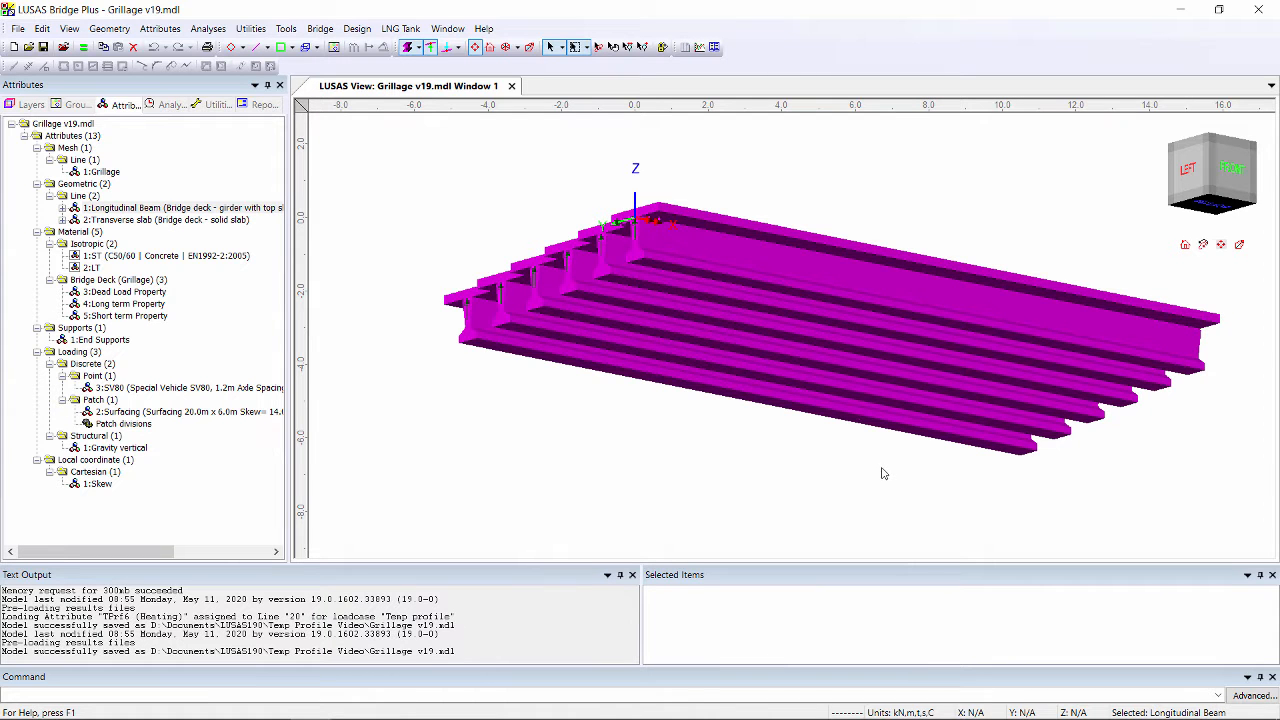
- Define an EN 1991-1-5 Approach 2 temperature profile 'Temperature Profile Eurocode' with 0.15 surfacing thickness
left_click(319, 28)
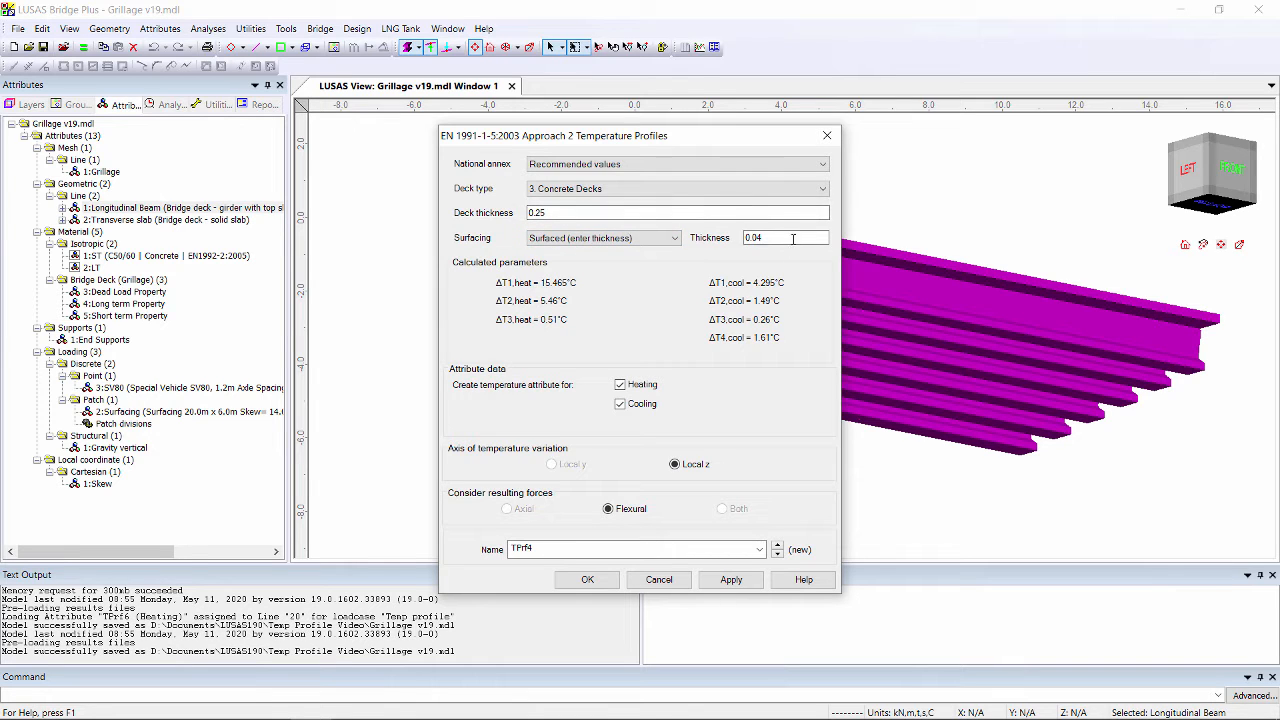
type("0.15")
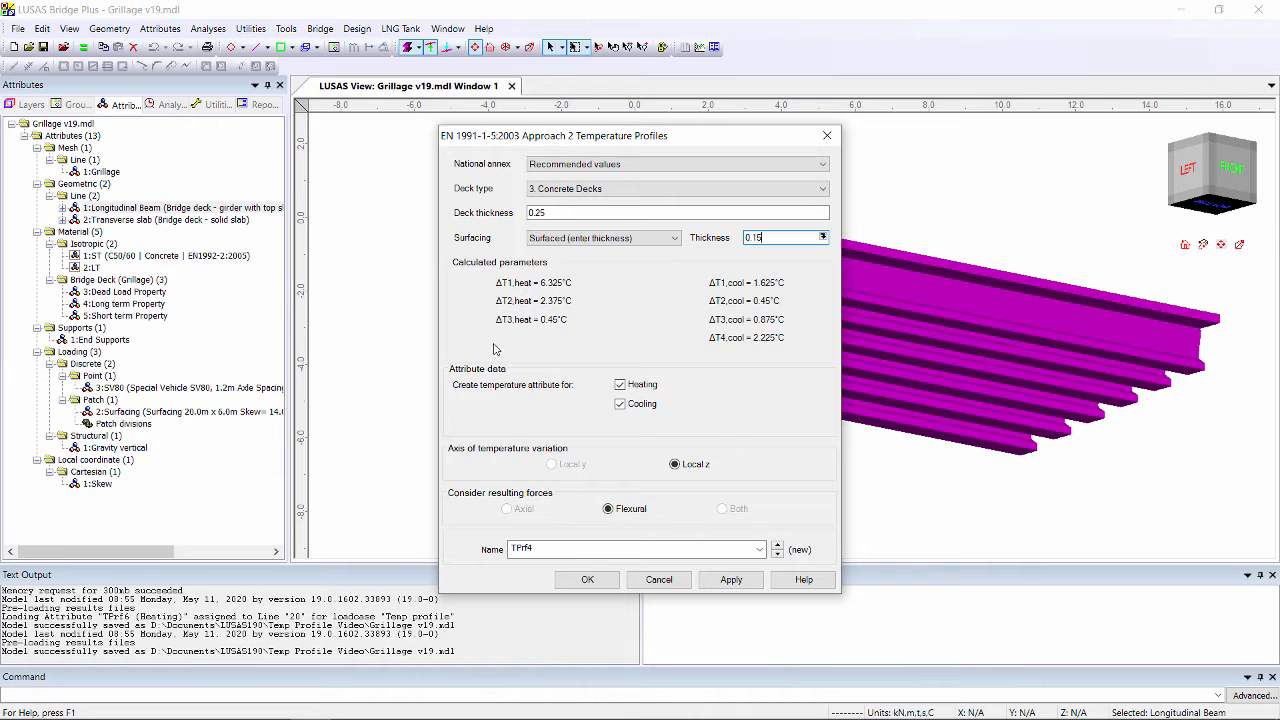
mouse_move(670, 407)
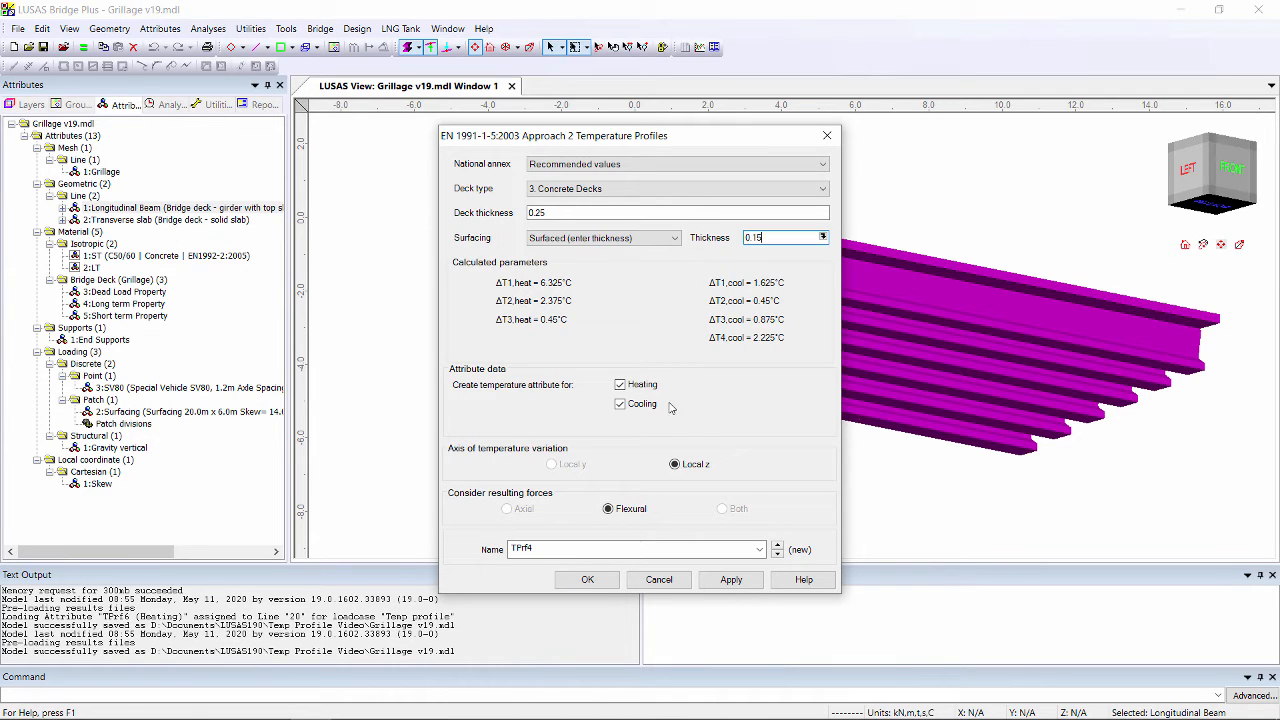
left_click(620, 404)
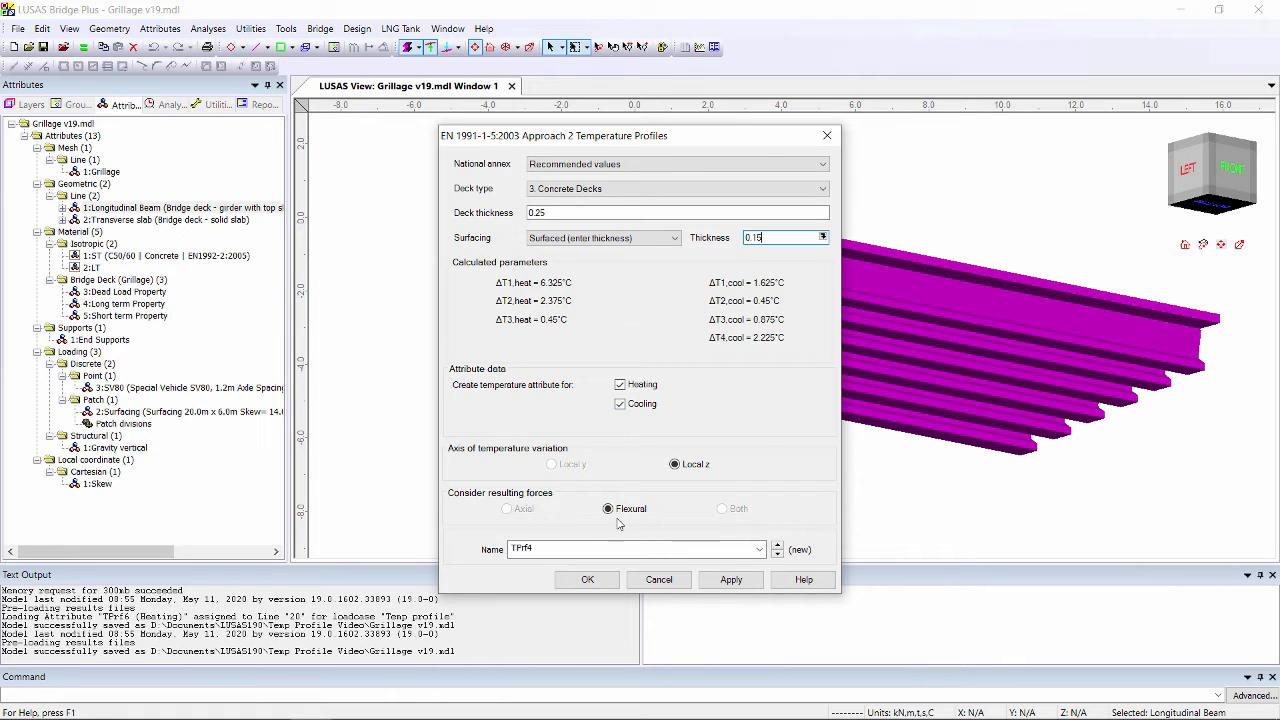
mouse_move(627, 528)
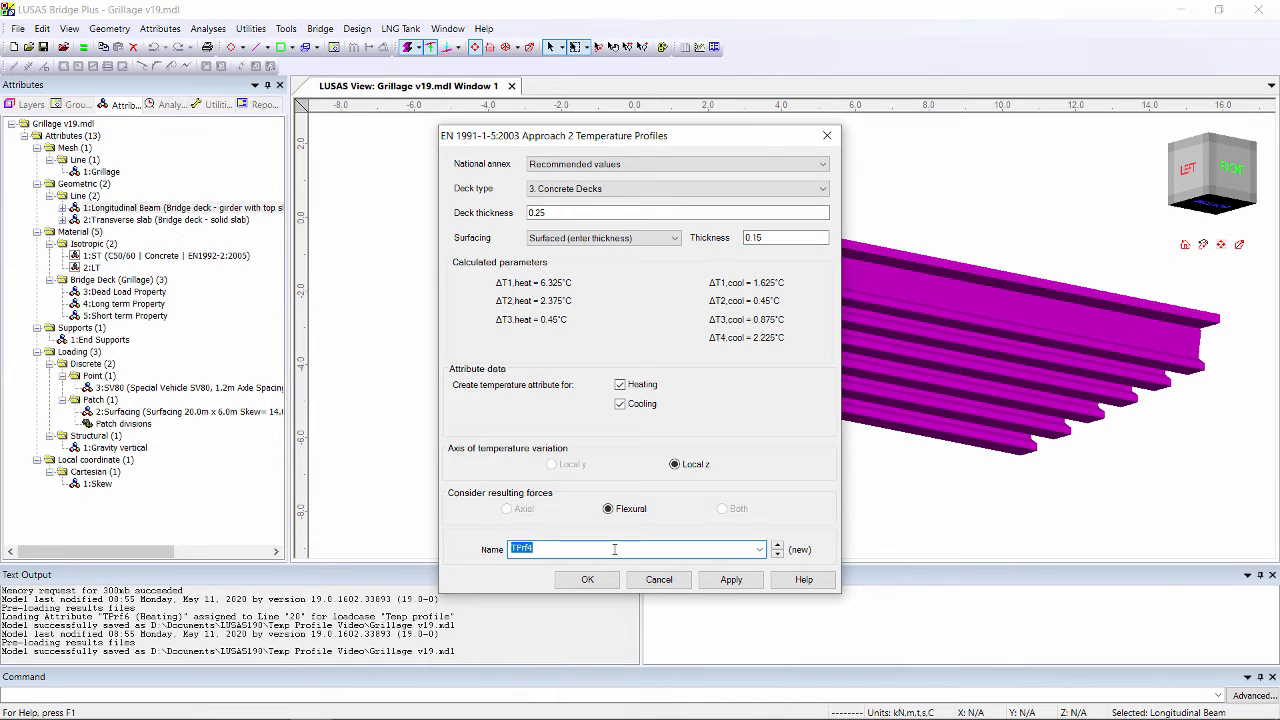
type("Temperature Profile Eurocode")
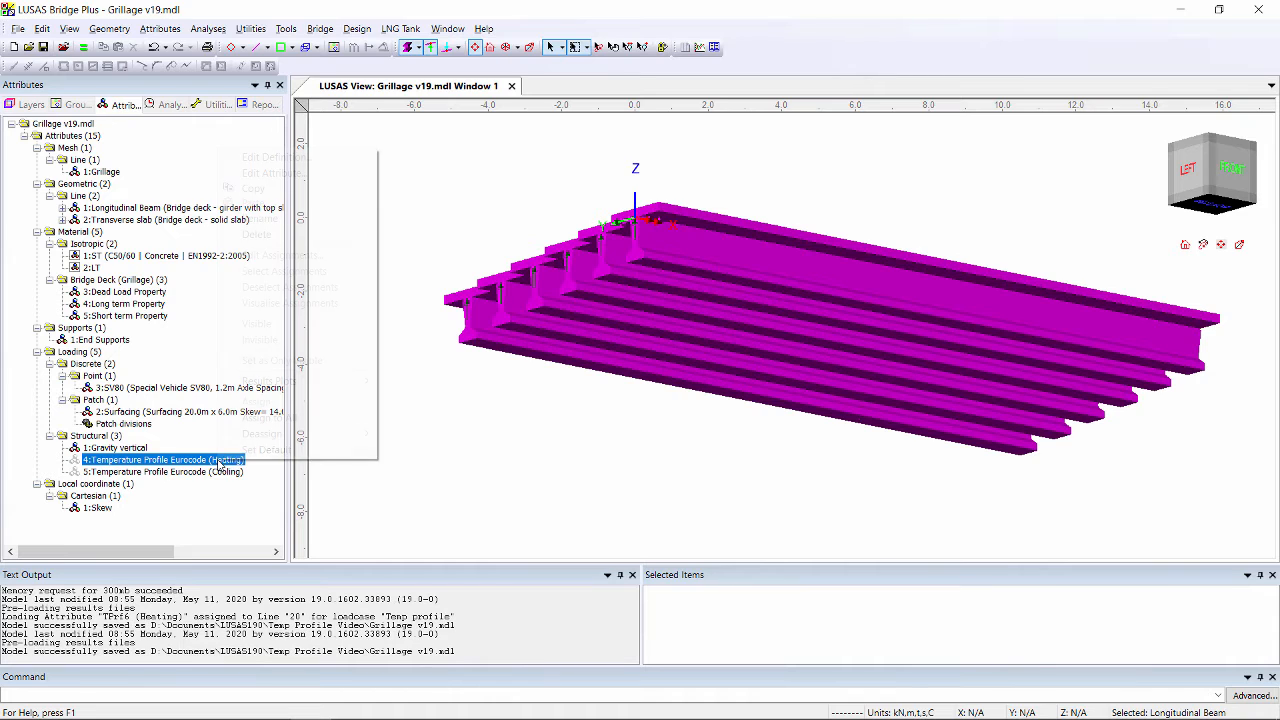
- Visualise the heating temperature profile attribute for a 1.2 deck height
left_click(276, 156)
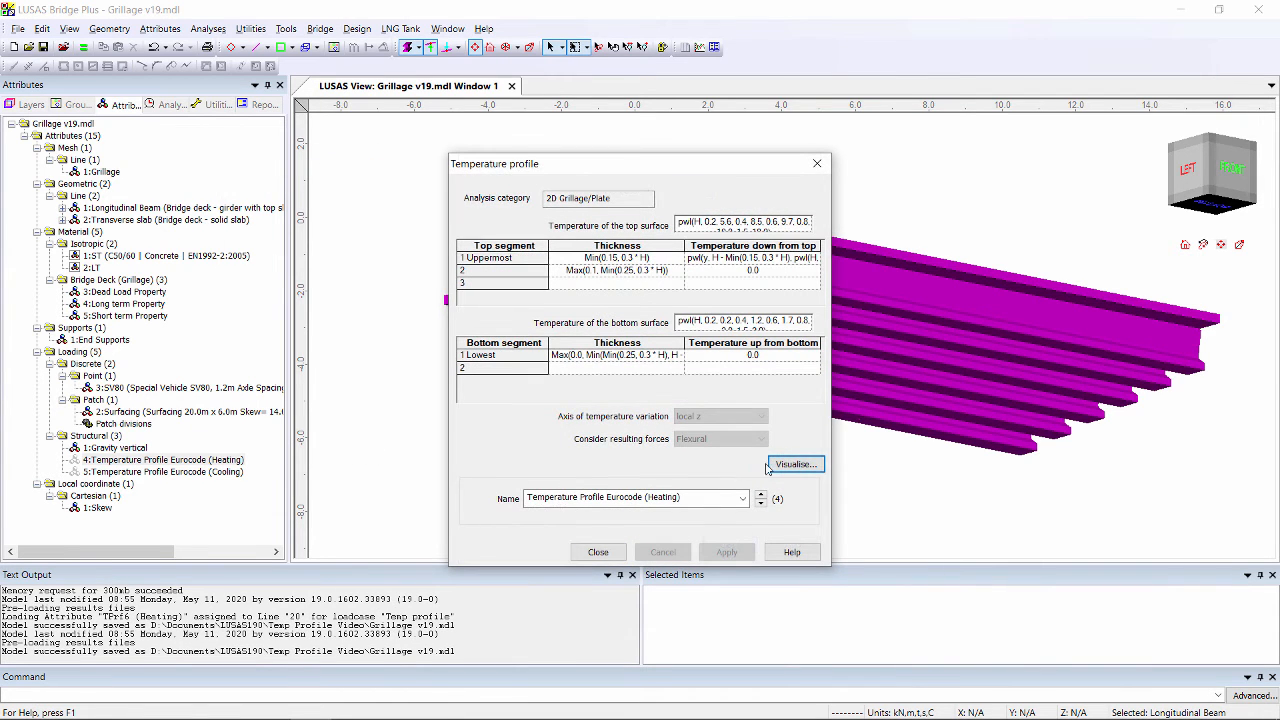
left_click(793, 463)
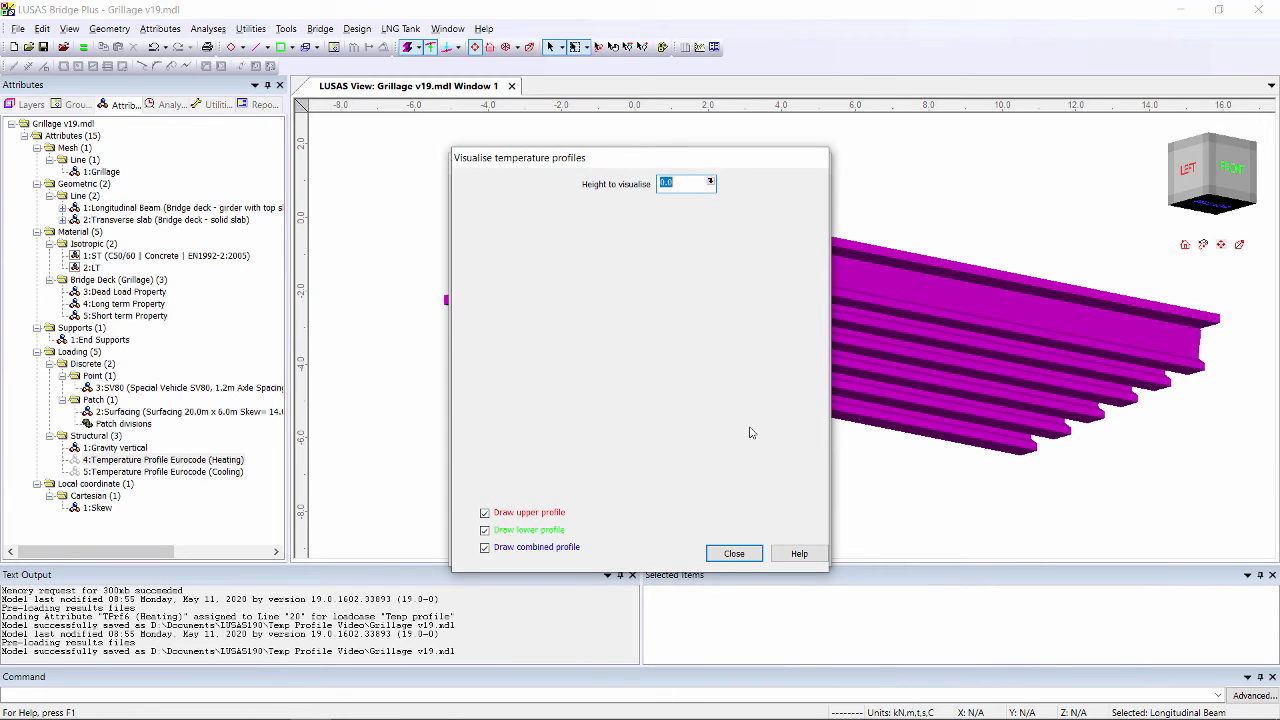
type("1.2")
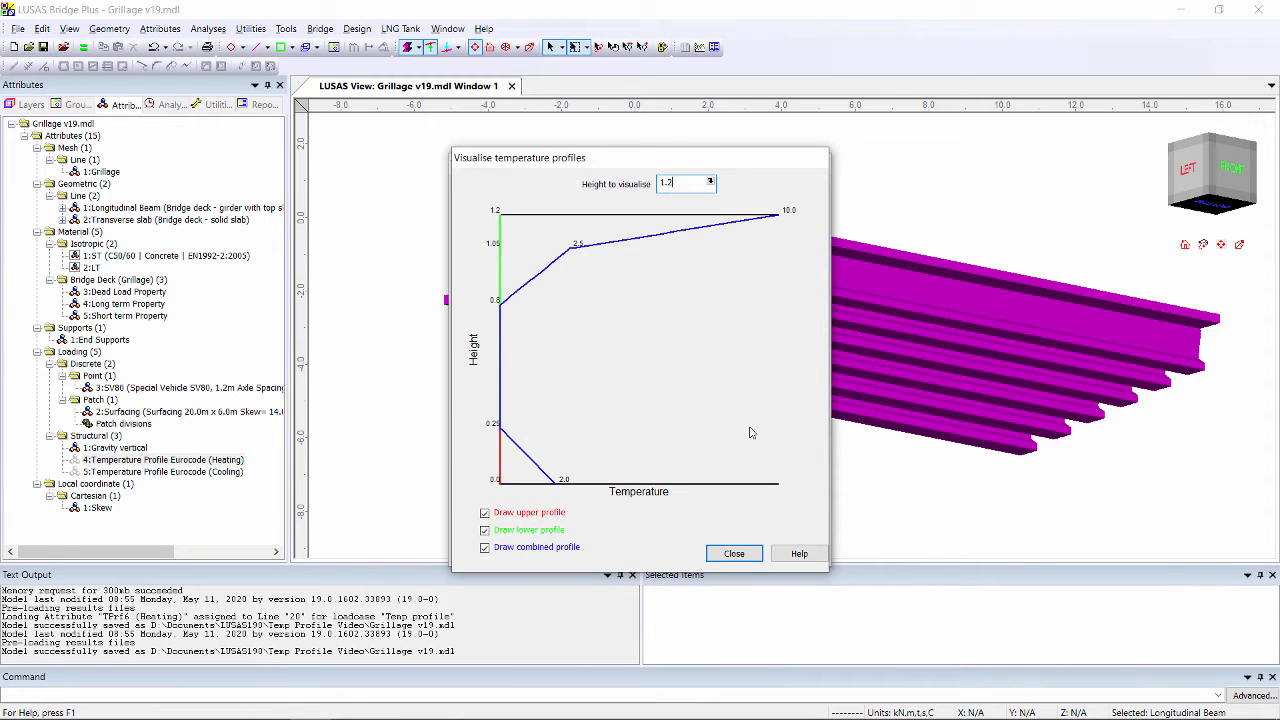
- Close the heating temperature profile plot
left_click(733, 553)
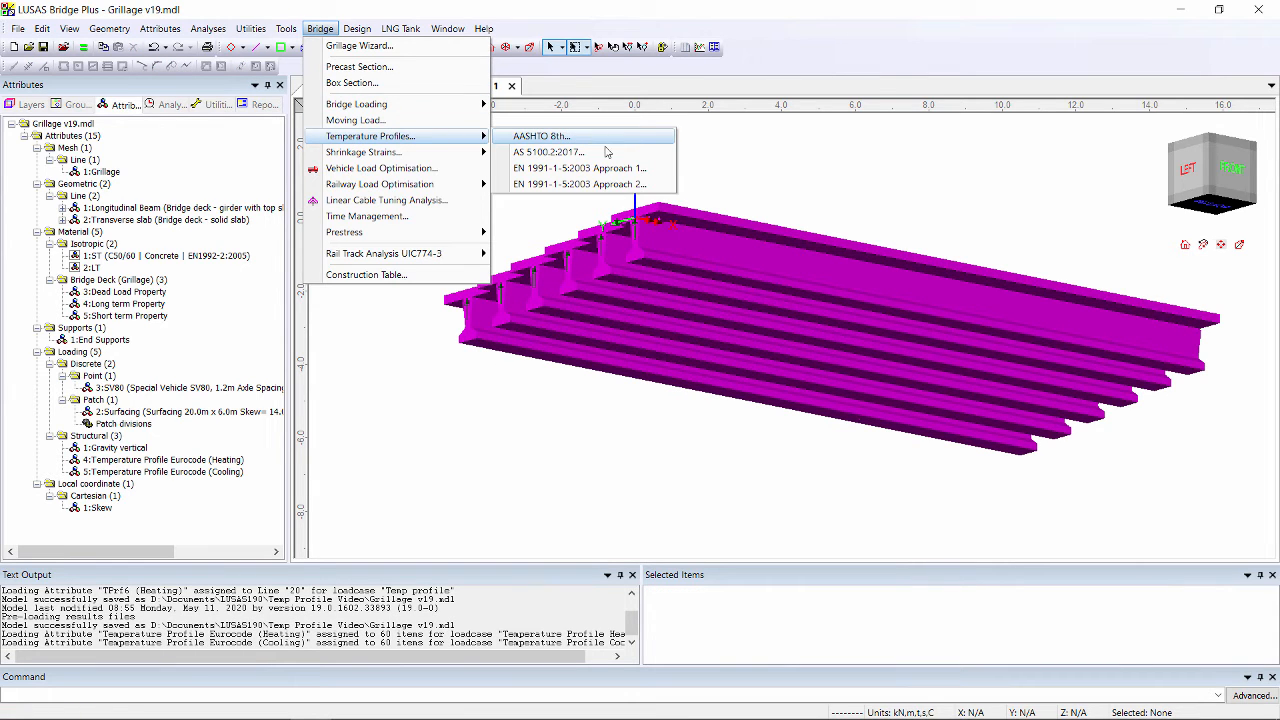
mouse_move(635, 184)
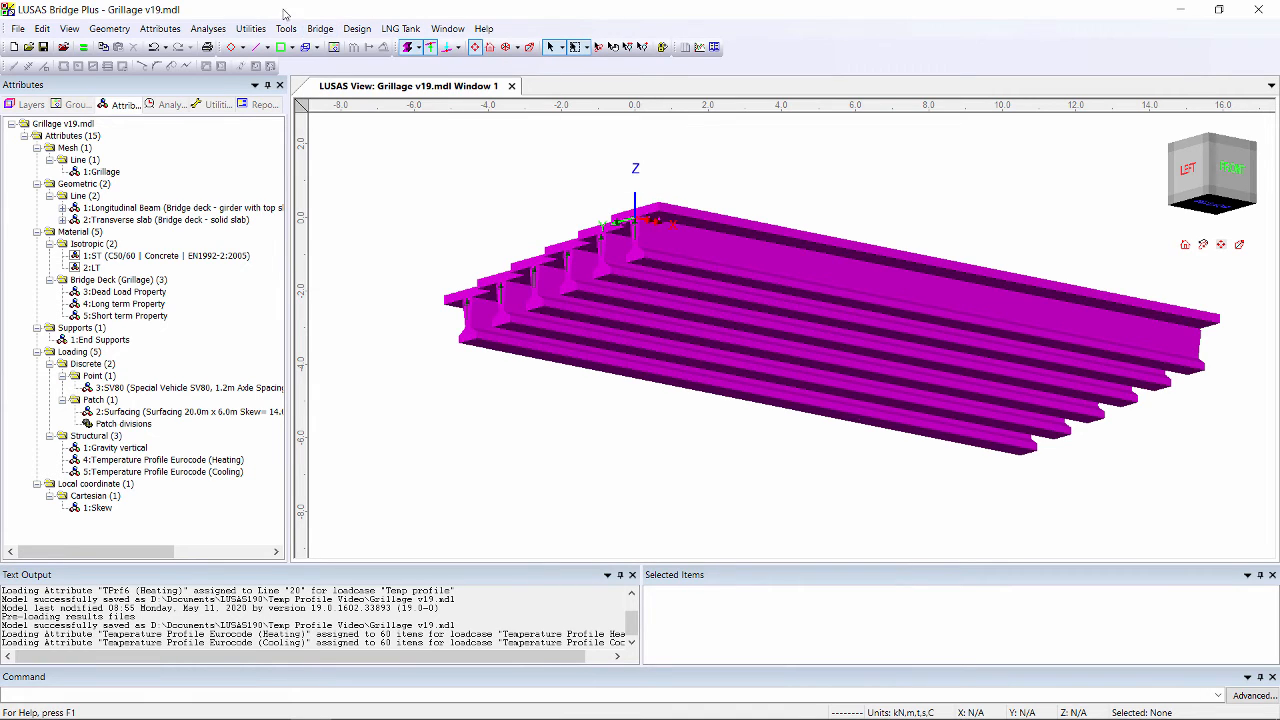
- Start a new structural loading attribute for a manual temperature profile
left_click(160, 28)
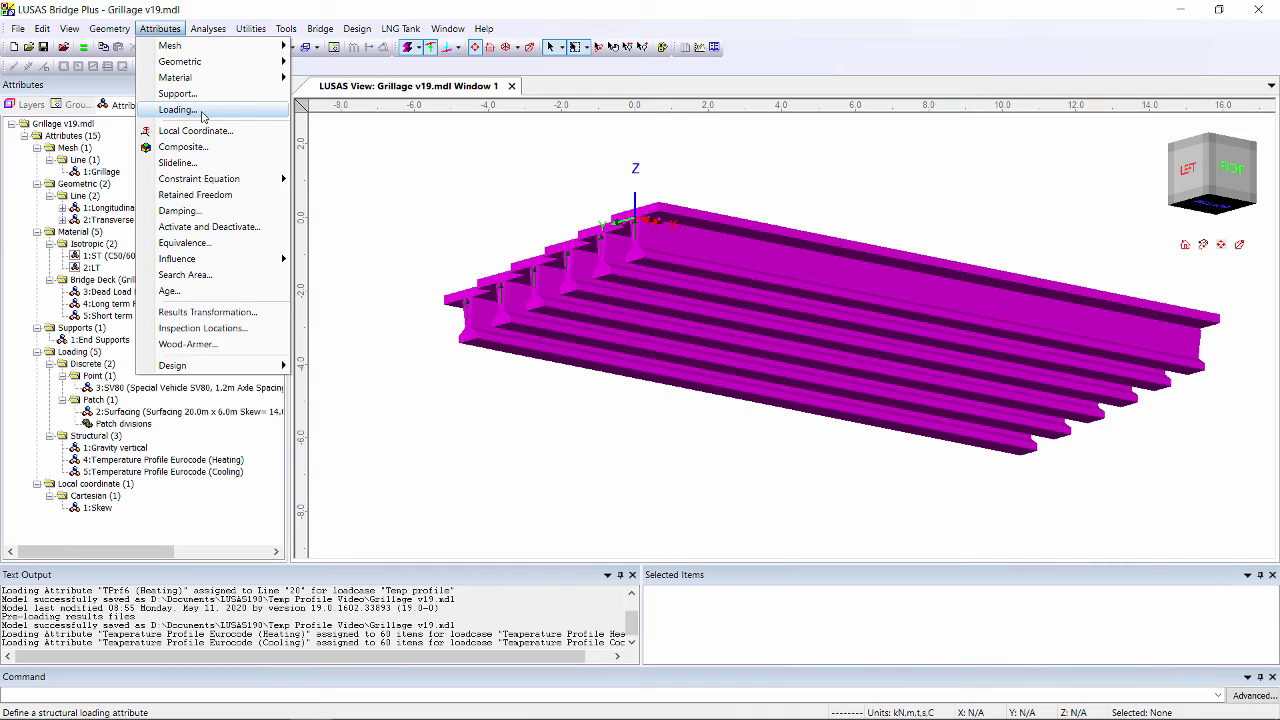
left_click(176, 109)
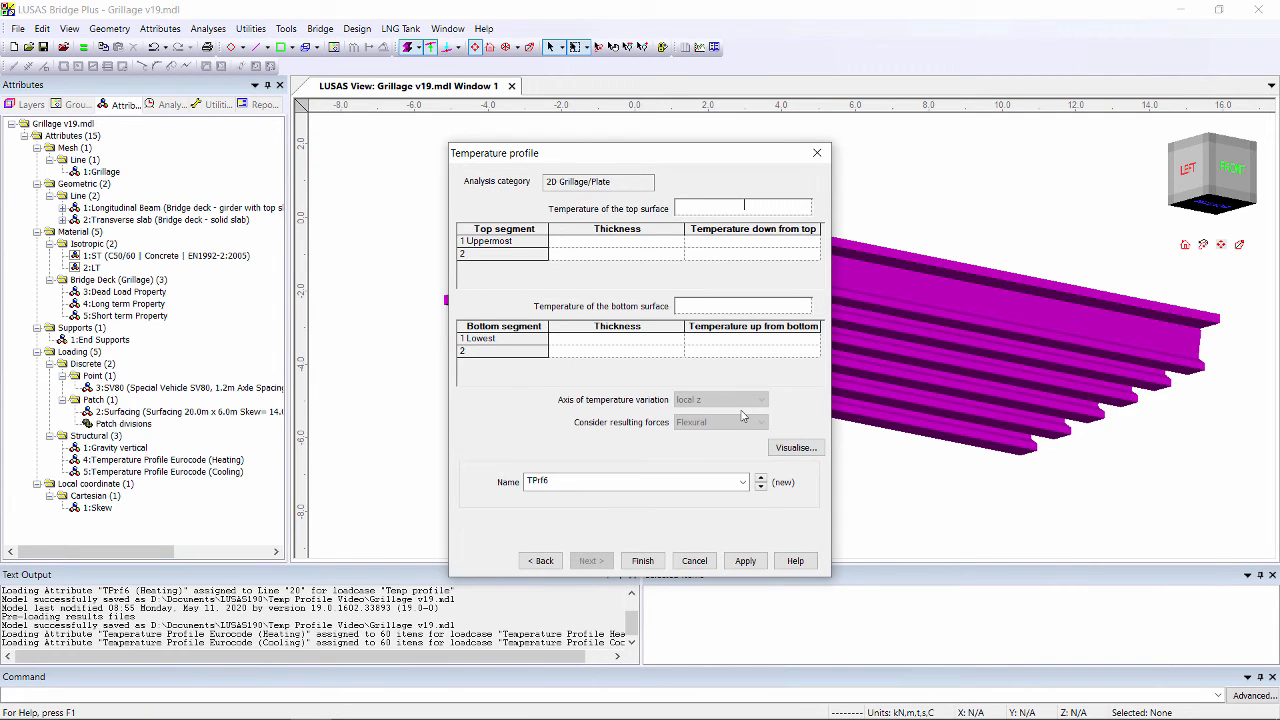
mouse_move(780, 250)
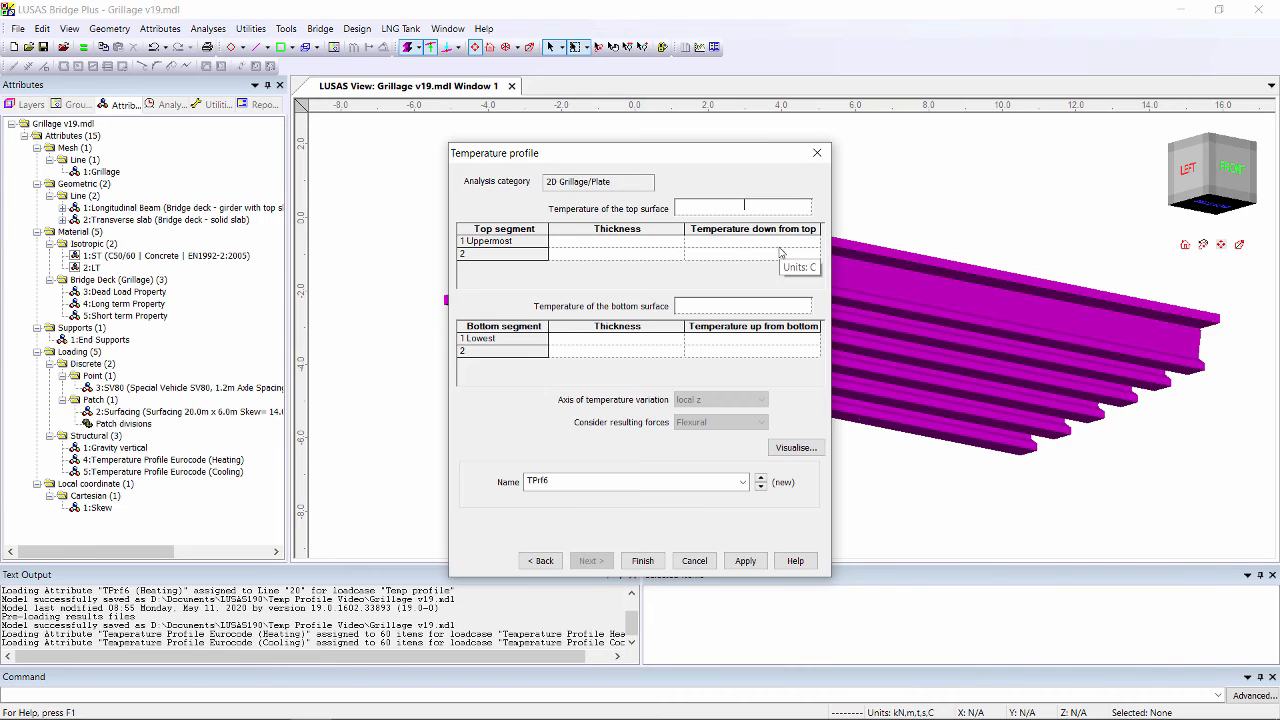